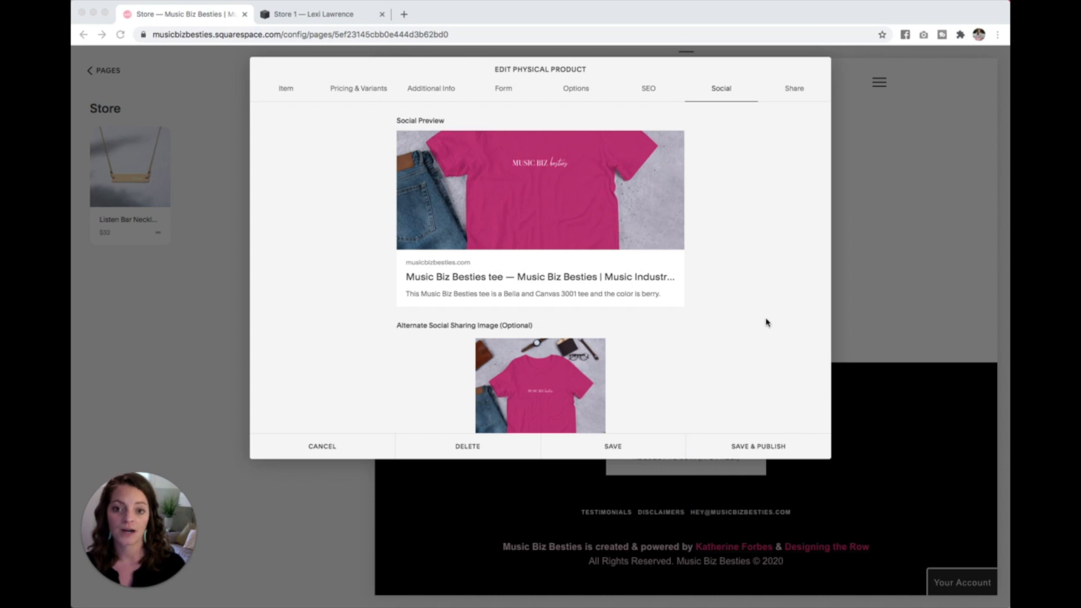
mouse_move(579, 95)
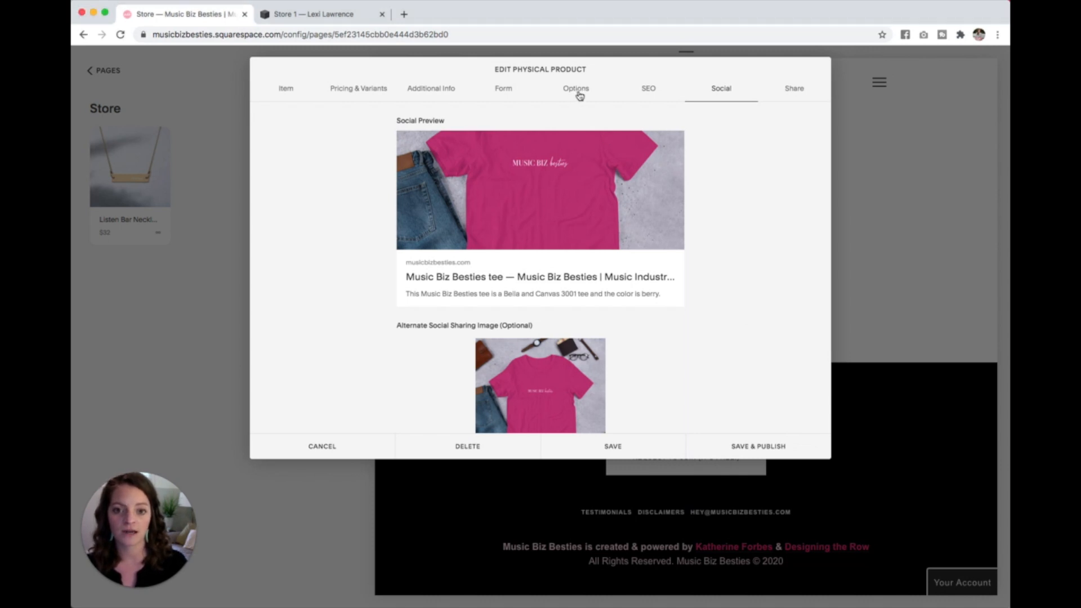
- Enable Use Custom Add Button Label in the tee's Options tab and select the Add to Cart field
click(575, 88)
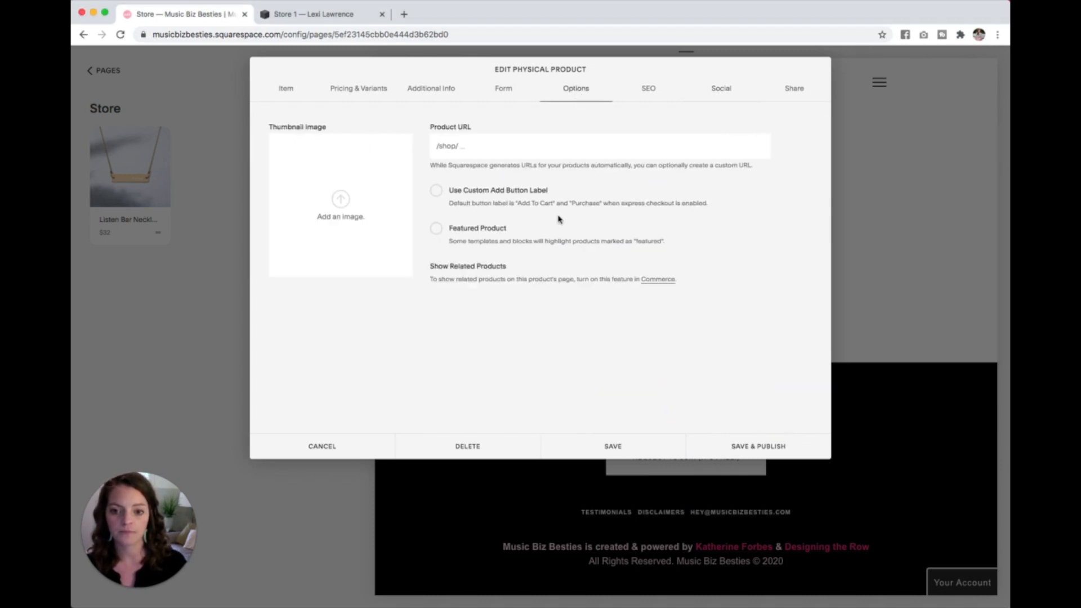
click(436, 191)
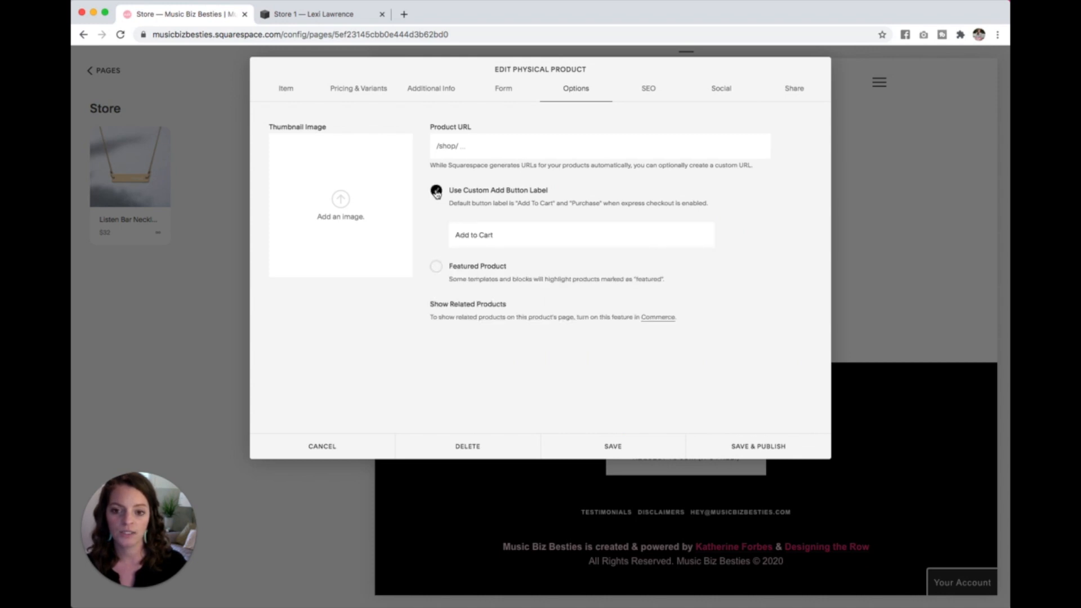
click(436, 191)
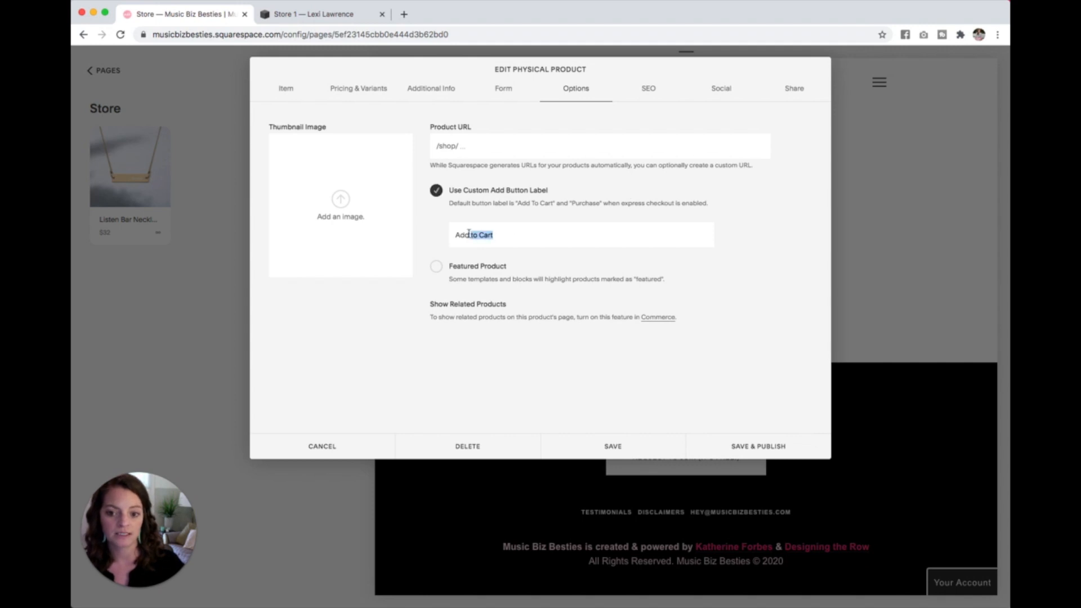
- Change the custom add button label from Add to Cart to 'Pre-Order Now'
text(Pre-Or)
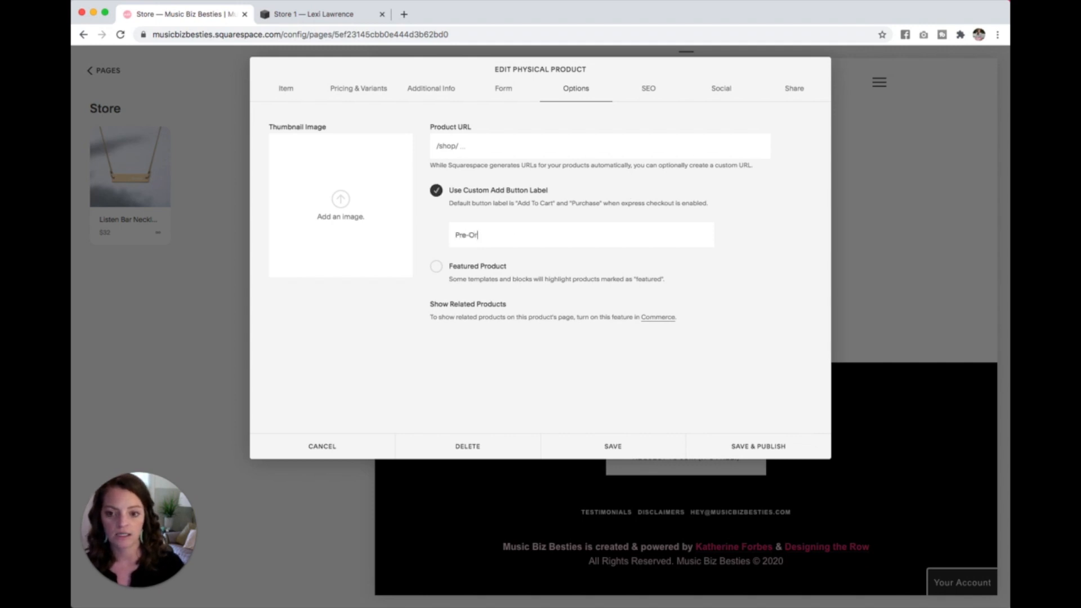
text(der)
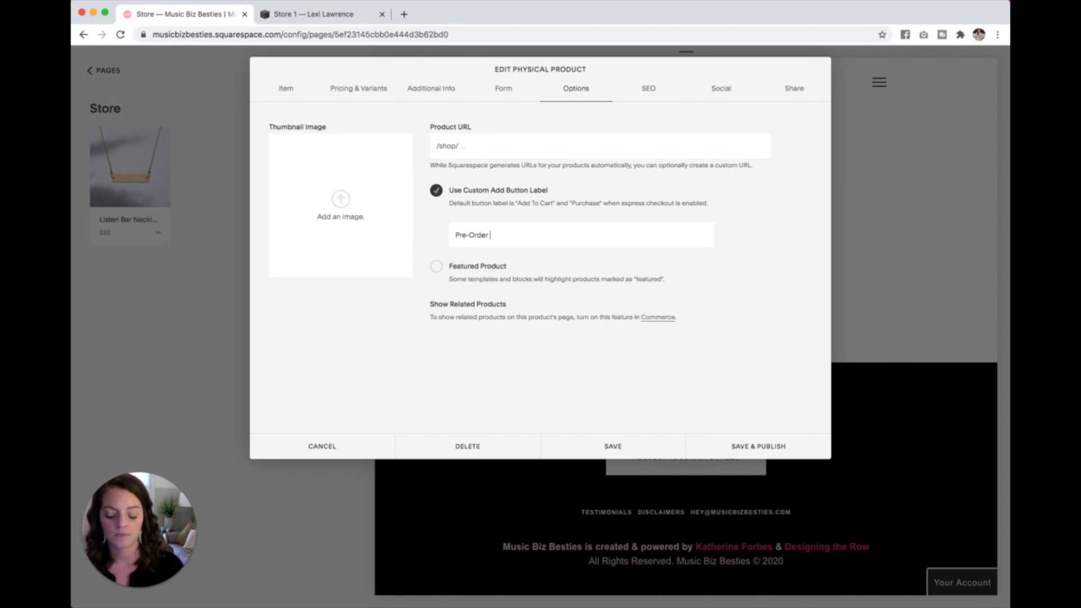
text(Now)
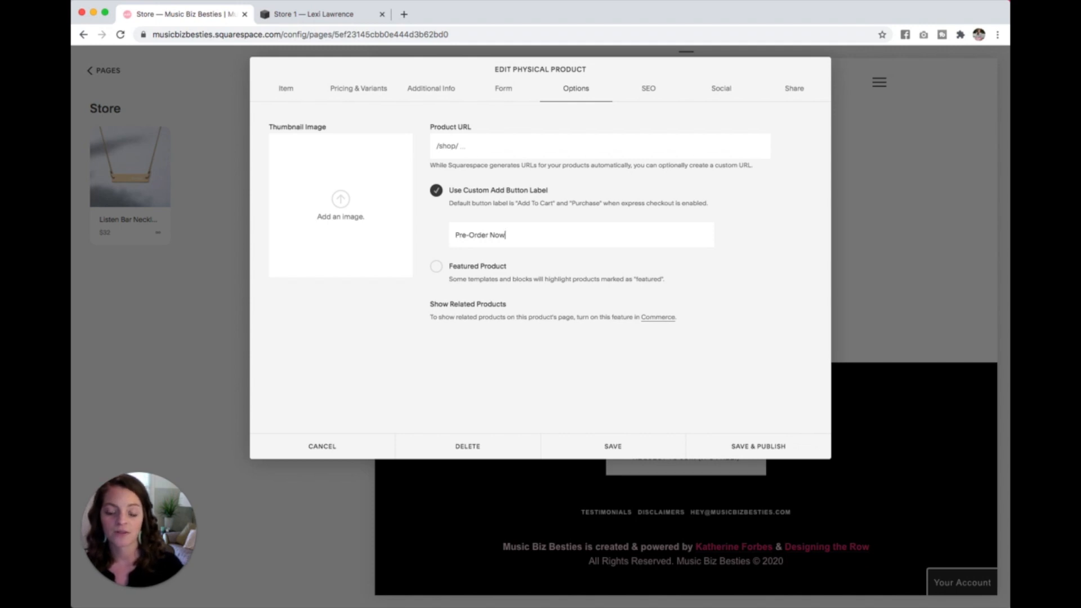
mouse_move(525, 238)
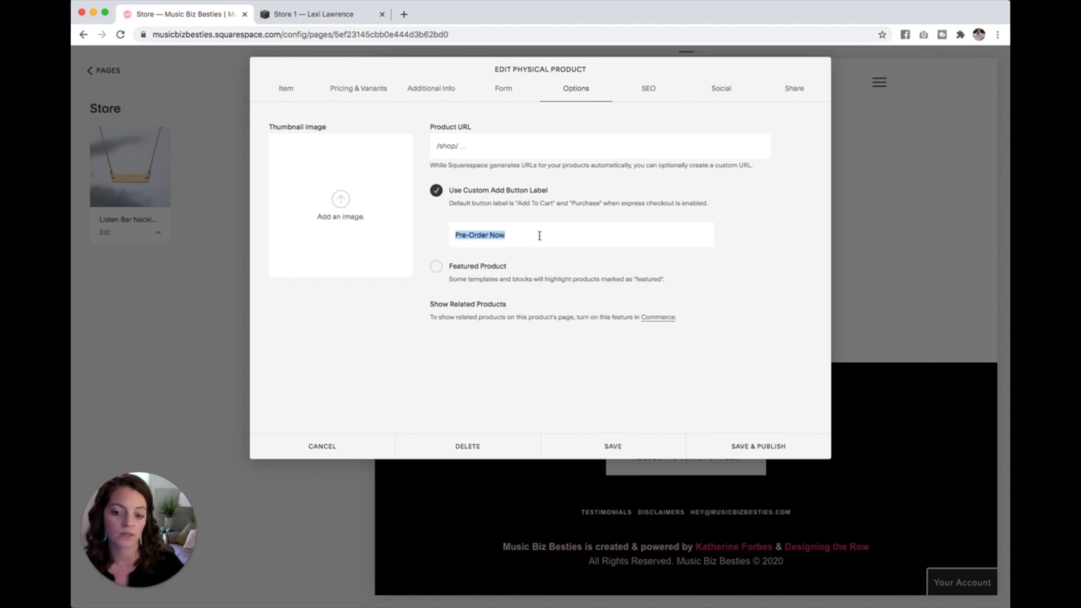
click(551, 235)
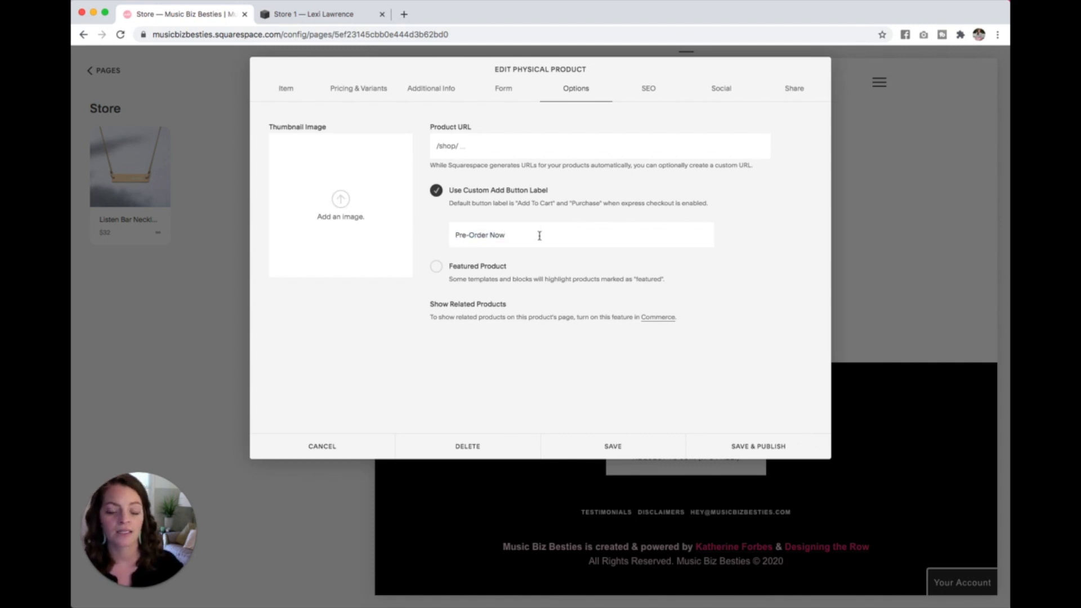